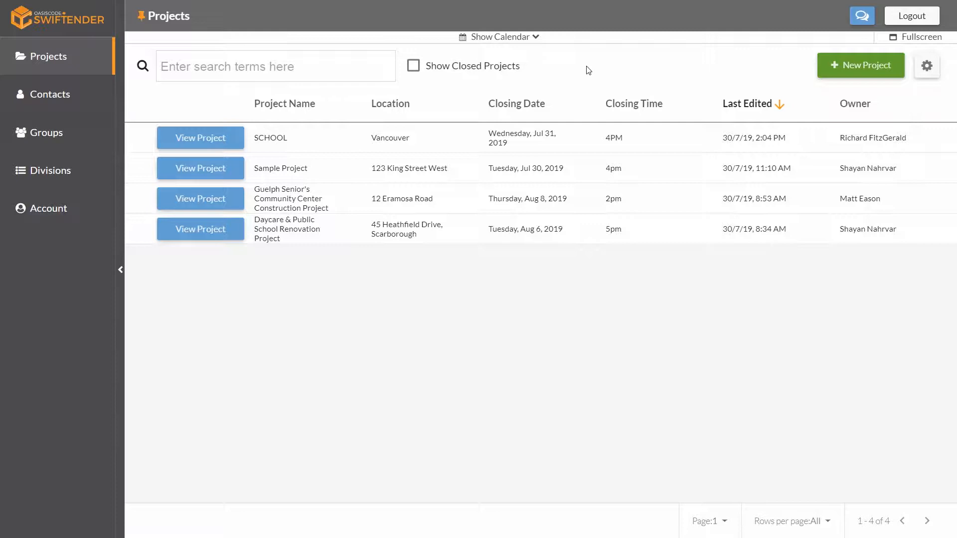
Step: Show the Contacts directory of 372 companies and scroll into the B and C entries
{"action": "left_click", "coordinate": [284, 103]}
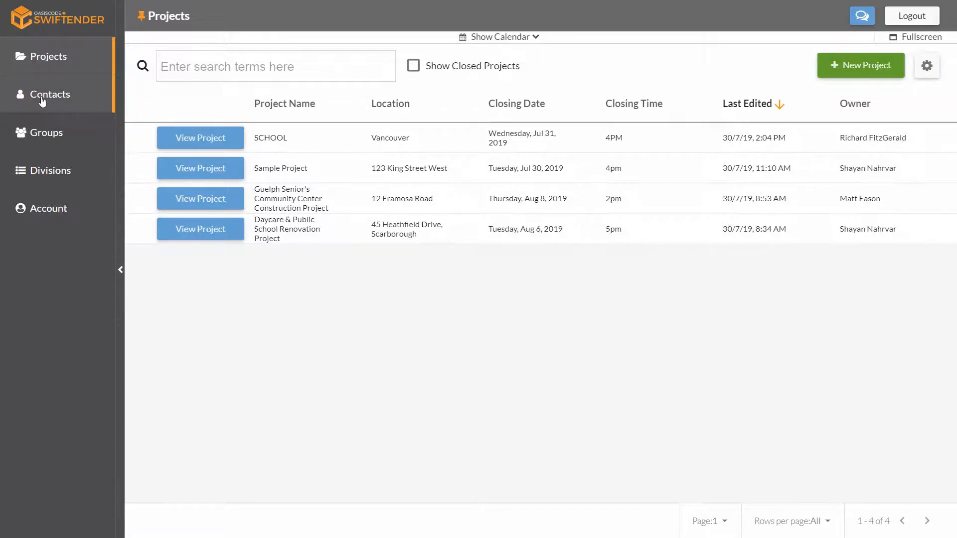
{"action": "left_click", "coordinate": [49, 94]}
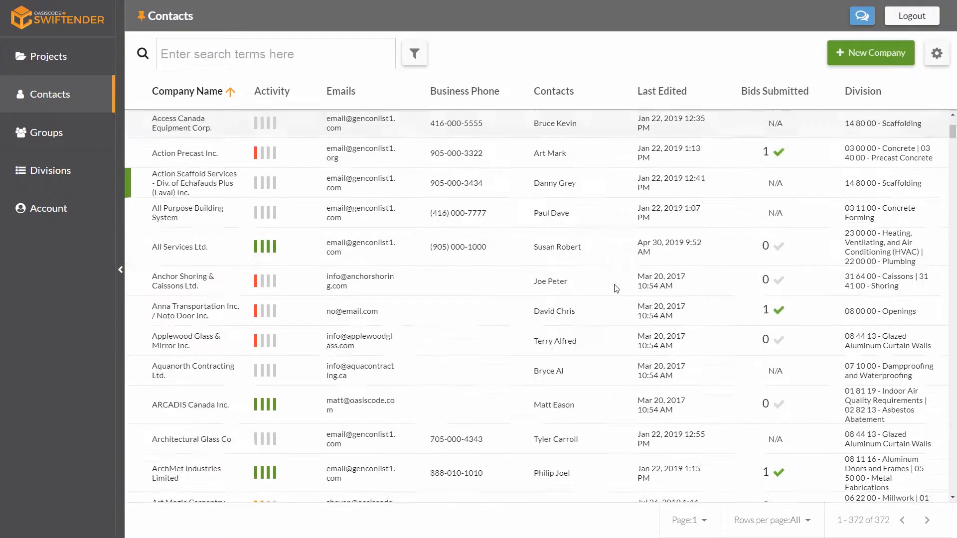
{"action": "scroll", "scroll_direction": "down", "scroll_amount": 3}
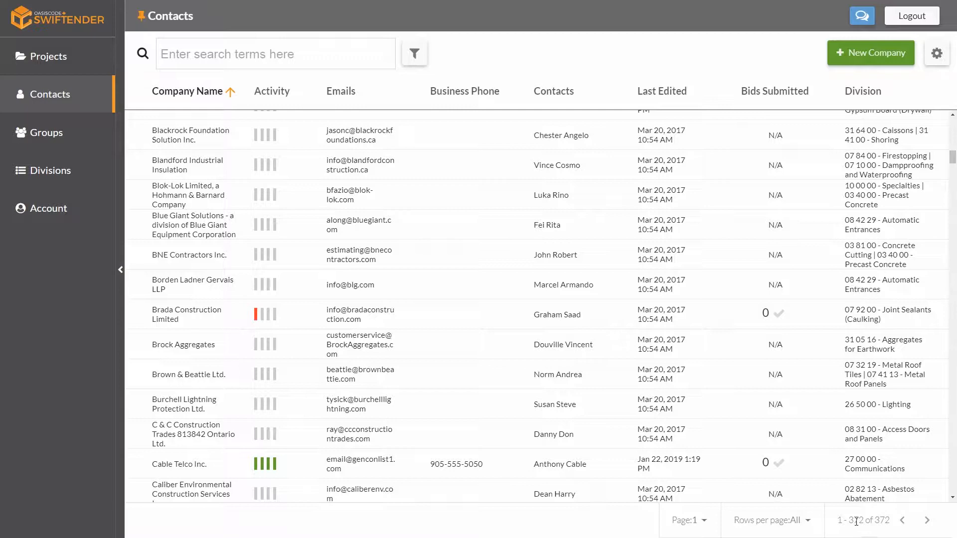
{"action": "mouse_move", "coordinate": [633, 259]}
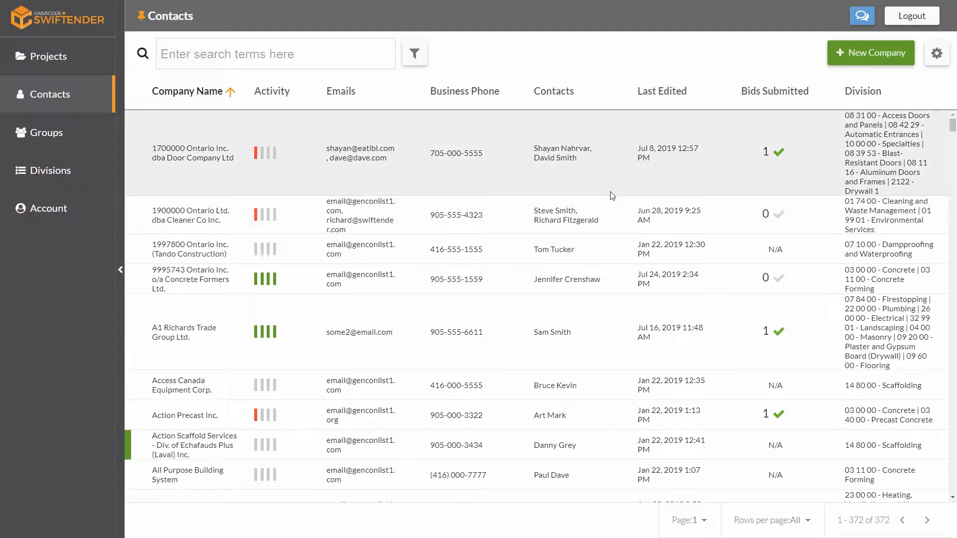
{"action": "mouse_move", "coordinate": [521, 327]}
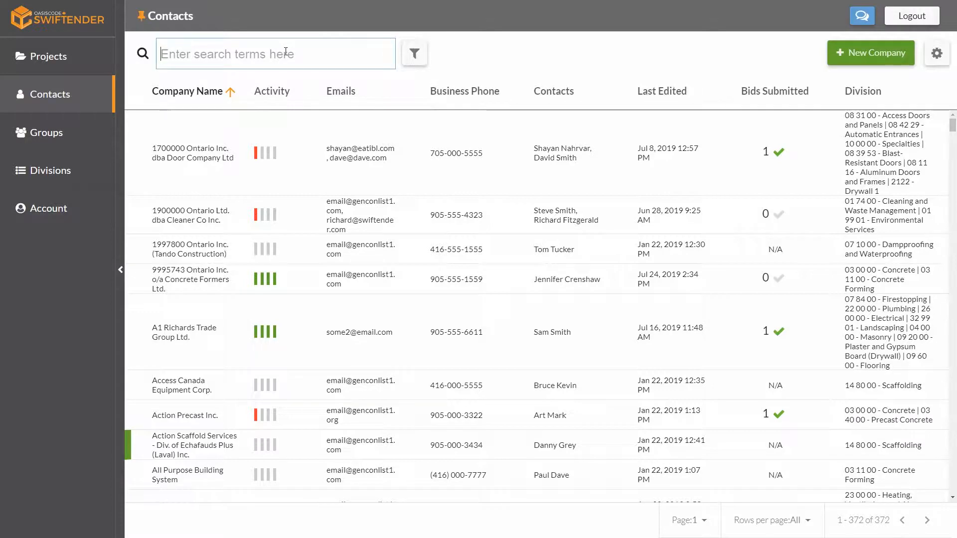
Step: Search contacts for "Landscaping" and scroll the 14 matching companies
{"action": "left_click", "coordinate": [414, 53]}
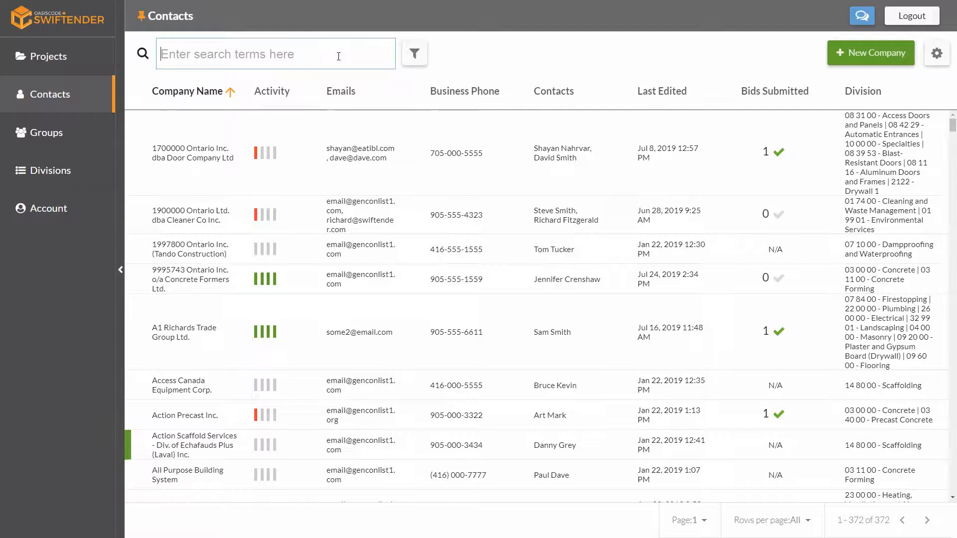
{"action": "type", "text": "Landscaping"}
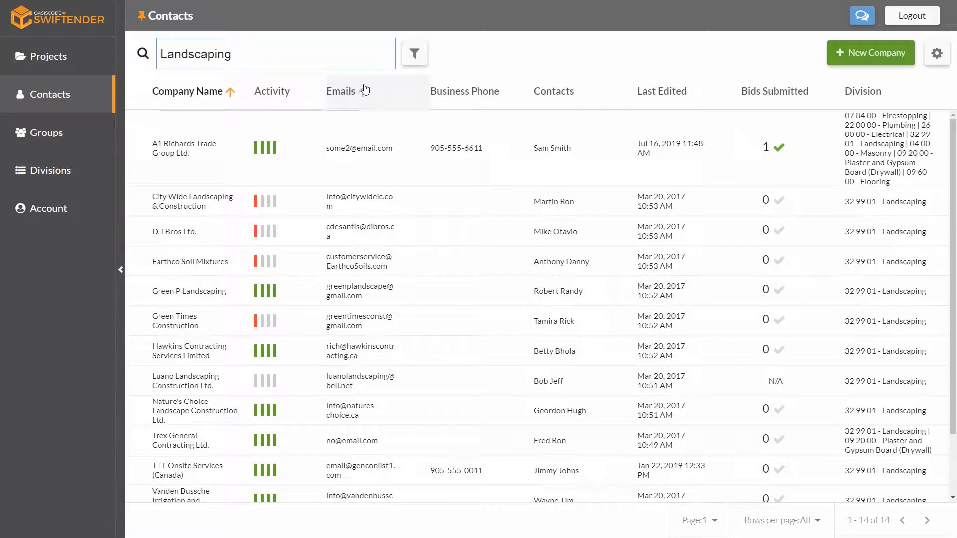
{"action": "scroll", "scroll_direction": "down", "scroll_amount": 3}
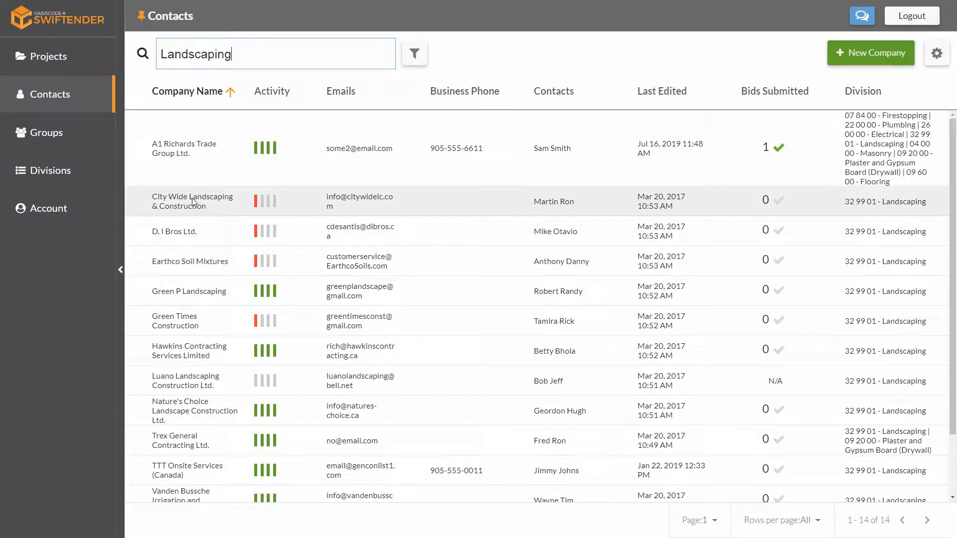
{"action": "mouse_move", "coordinate": [218, 207]}
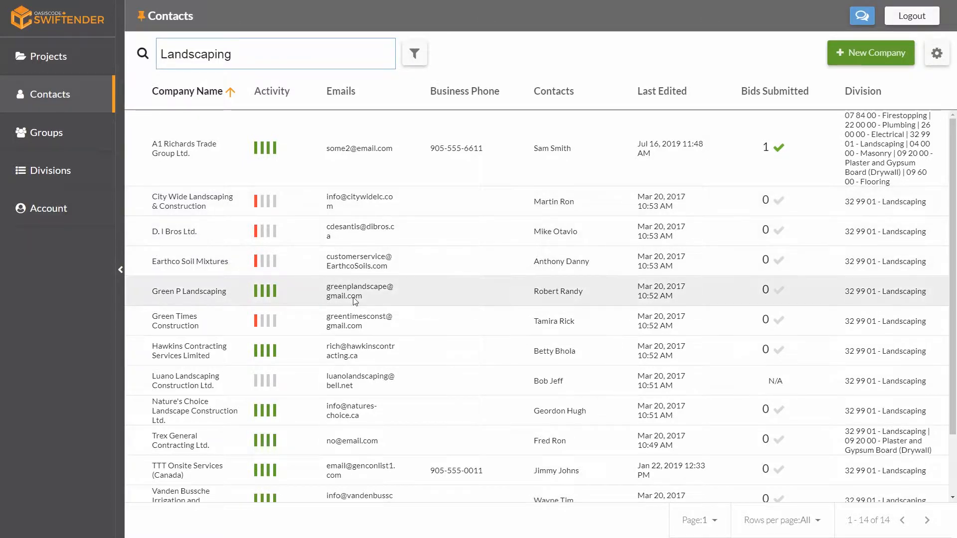
{"action": "mouse_move", "coordinate": [901, 302]}
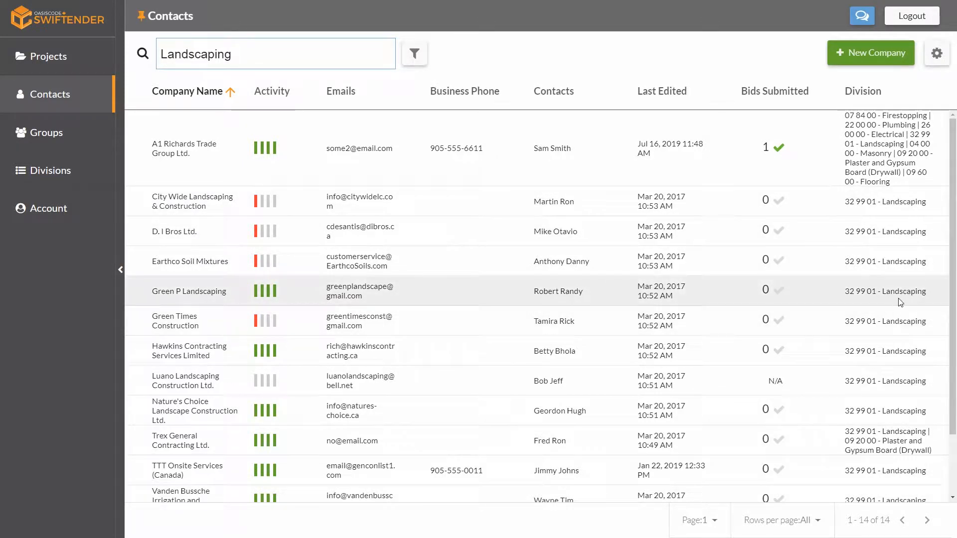
{"action": "mouse_move", "coordinate": [905, 328]}
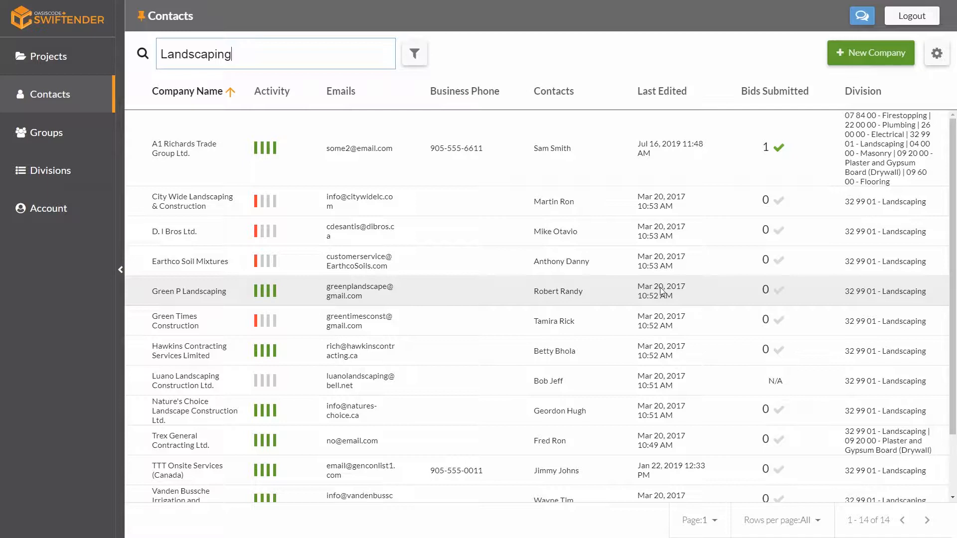
{"action": "mouse_move", "coordinate": [875, 288]}
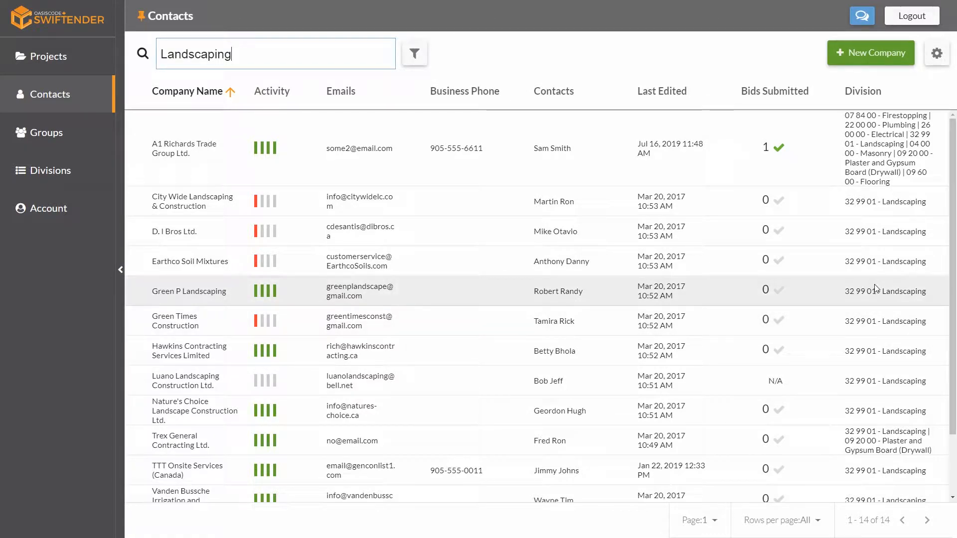
{"action": "mouse_move", "coordinate": [879, 293]}
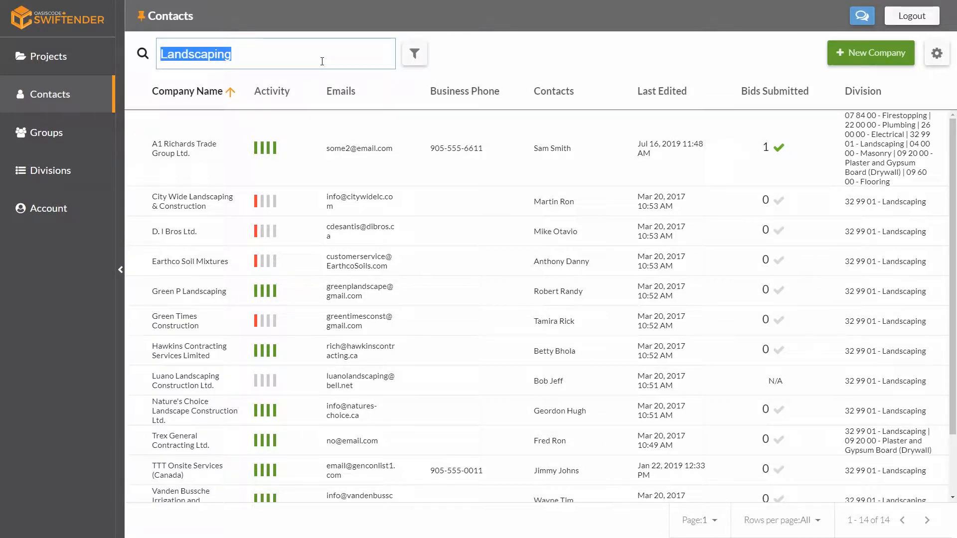
Step: Search contacts for "EBS Geo" and "Sally", then clear the search terms
{"action": "type", "text": "E"}
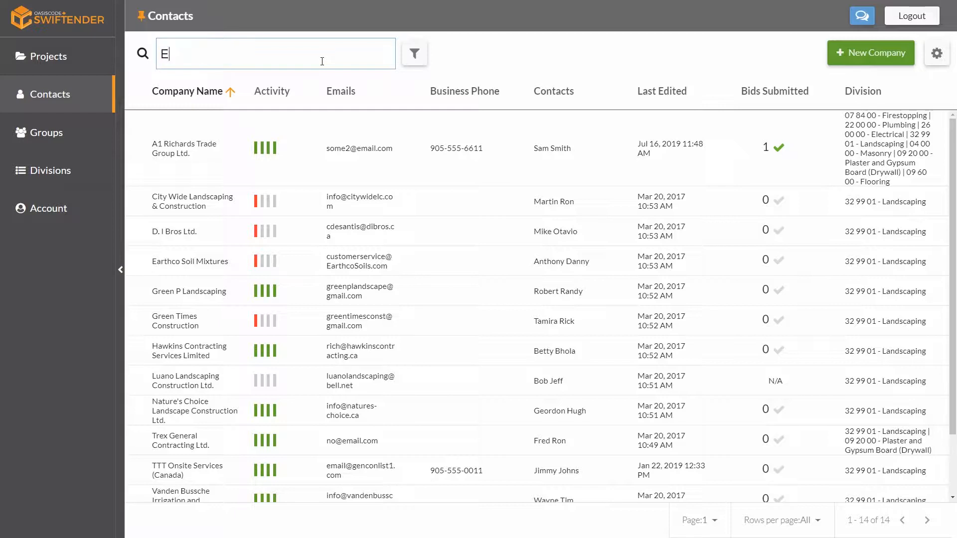
{"action": "type", "text": "BS Geo"}
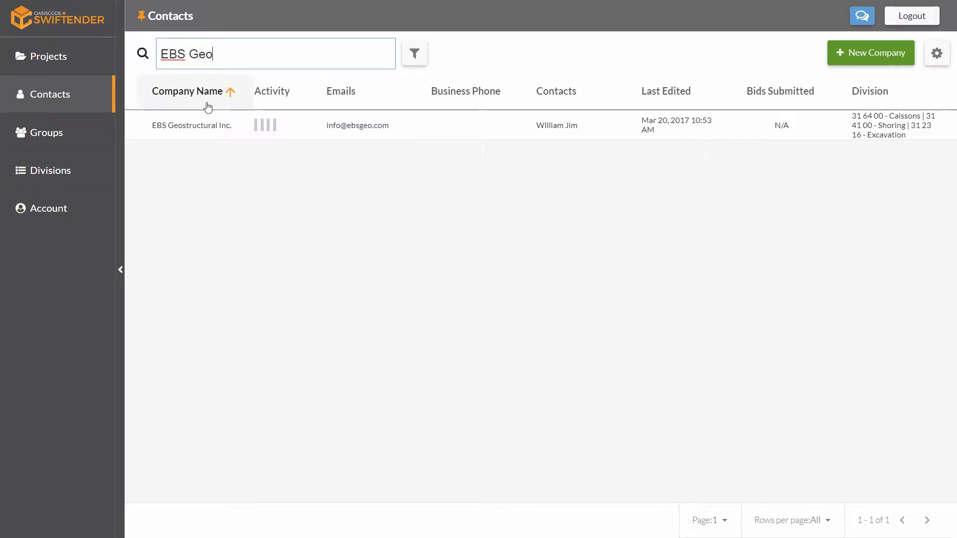
{"action": "mouse_move", "coordinate": [229, 57]}
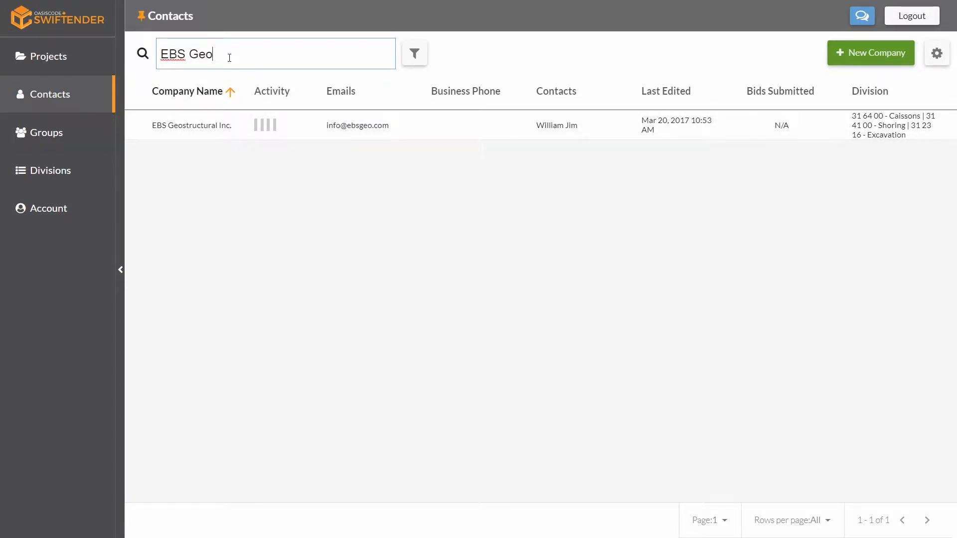
{"action": "type", "text": "Sally"}
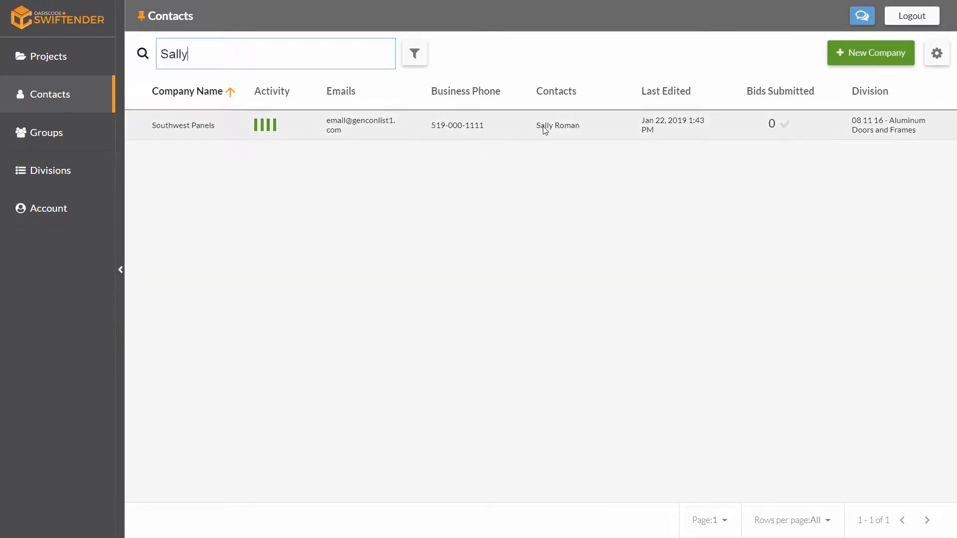
{"action": "mouse_move", "coordinate": [539, 133]}
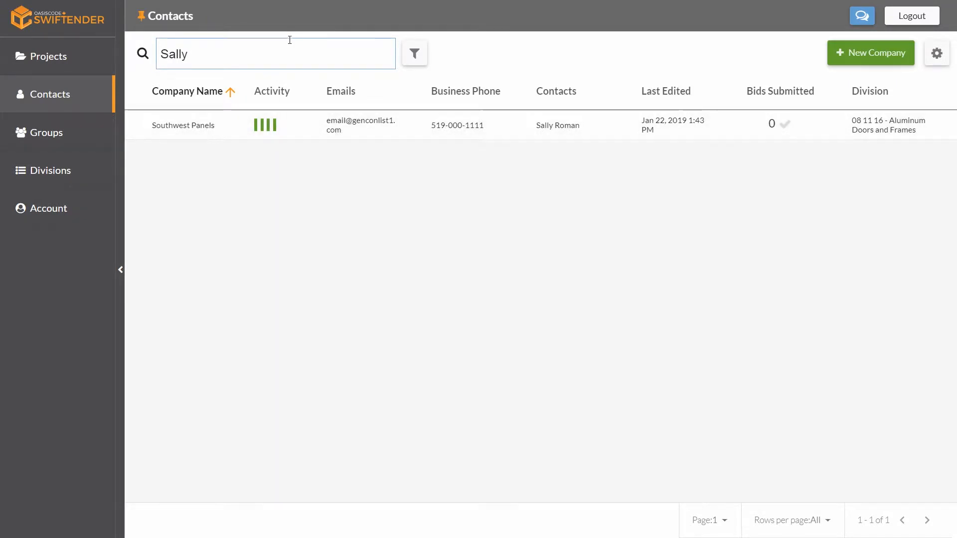
{"action": "left_click", "coordinate": [275, 54]}
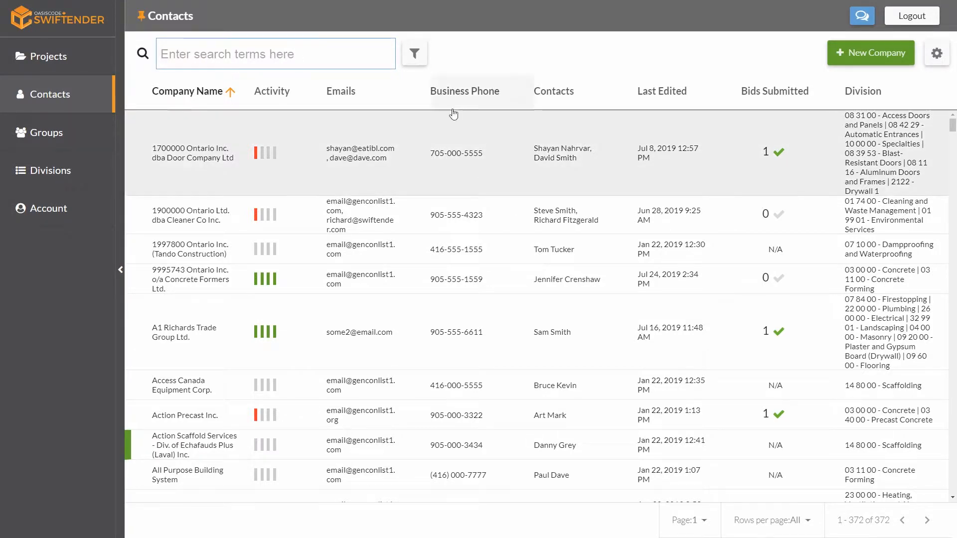
{"action": "mouse_move", "coordinate": [414, 53]}
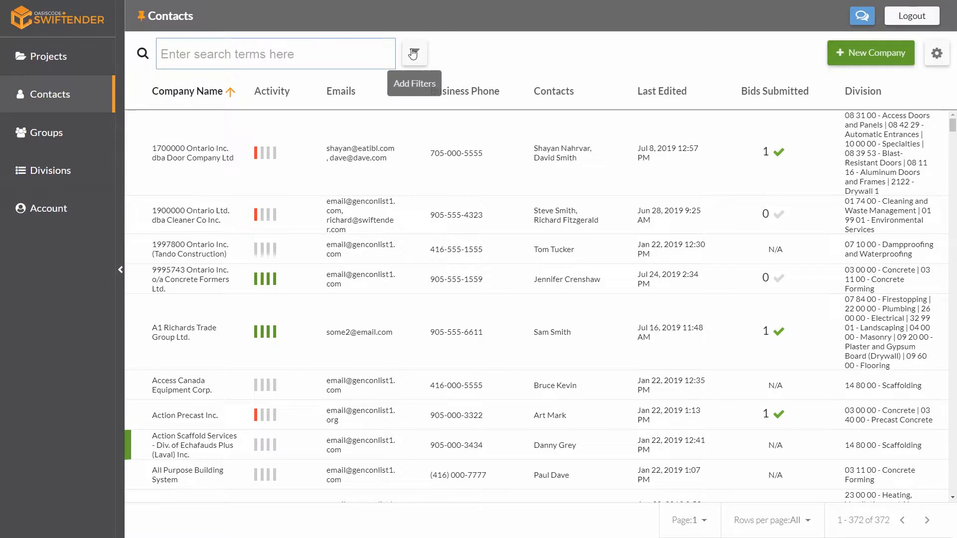
Step: Start a division filter on contacts and look up Reinforcement Bars
{"action": "left_click", "coordinate": [413, 53]}
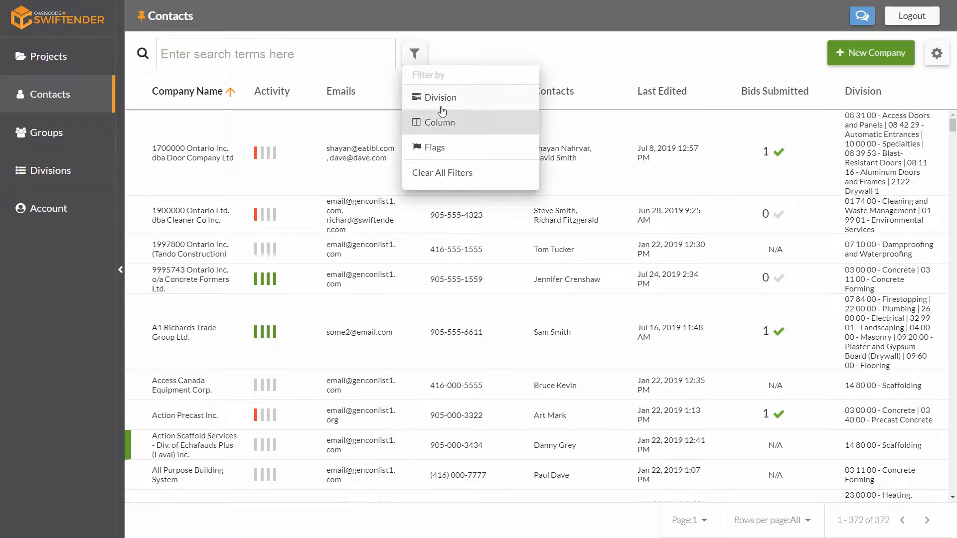
{"action": "left_click", "coordinate": [439, 98]}
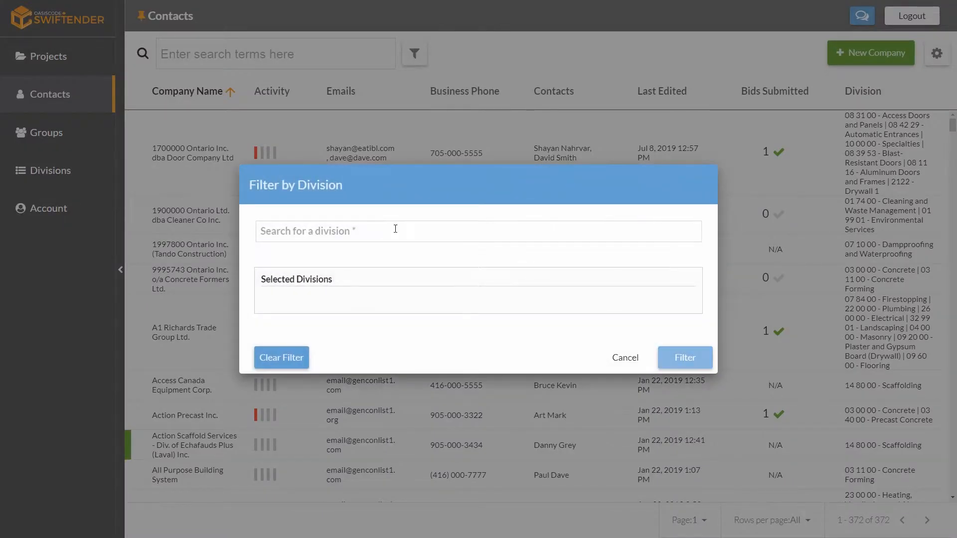
{"action": "left_click", "coordinate": [395, 231]}
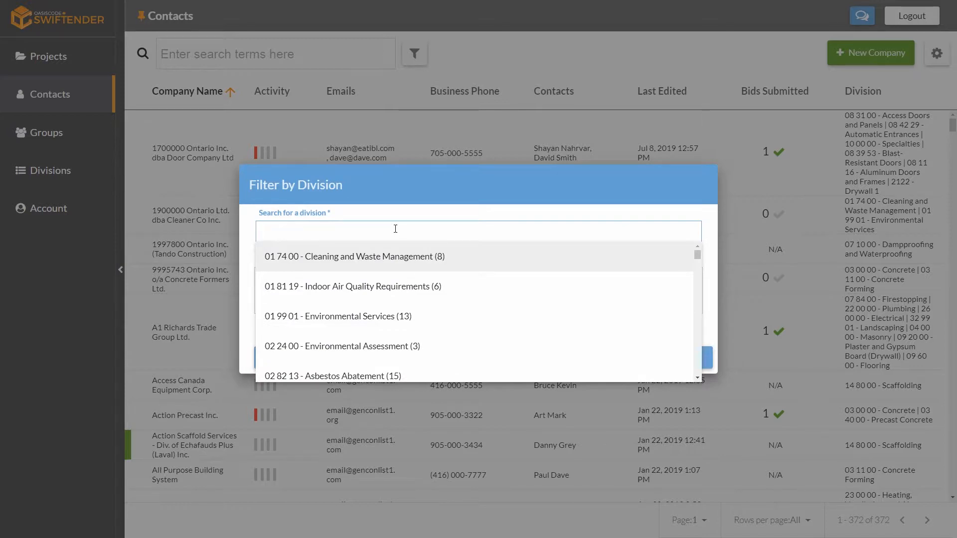
{"action": "type", "text": "Rei"}
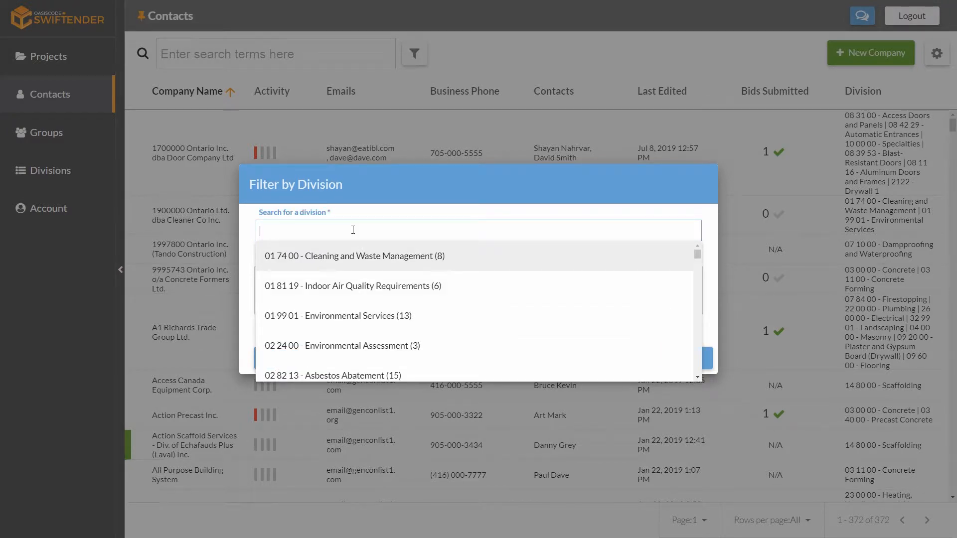
Step: Add Concrete Forming to the division filter and apply it
{"action": "type", "text": "Concrete"}
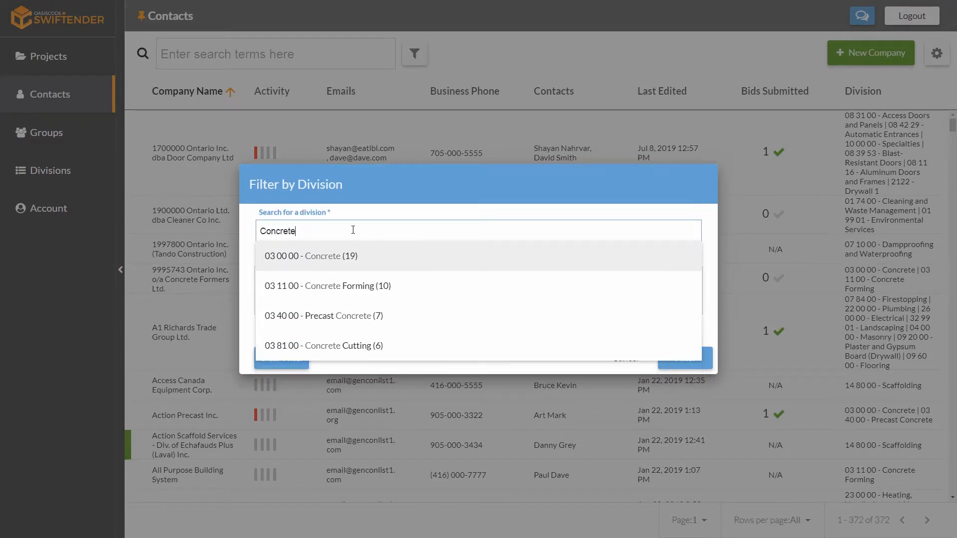
{"action": "left_click", "coordinate": [328, 285]}
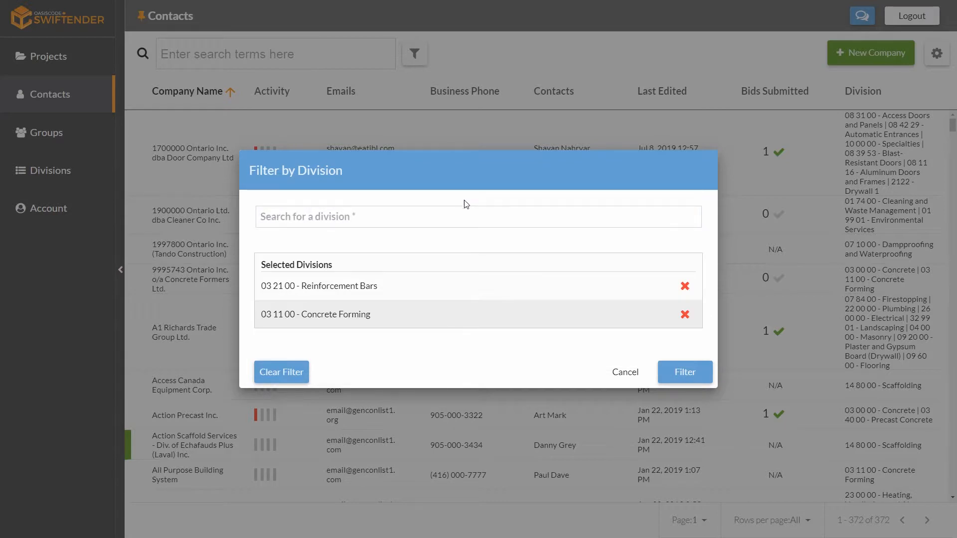
{"action": "mouse_move", "coordinate": [676, 329]}
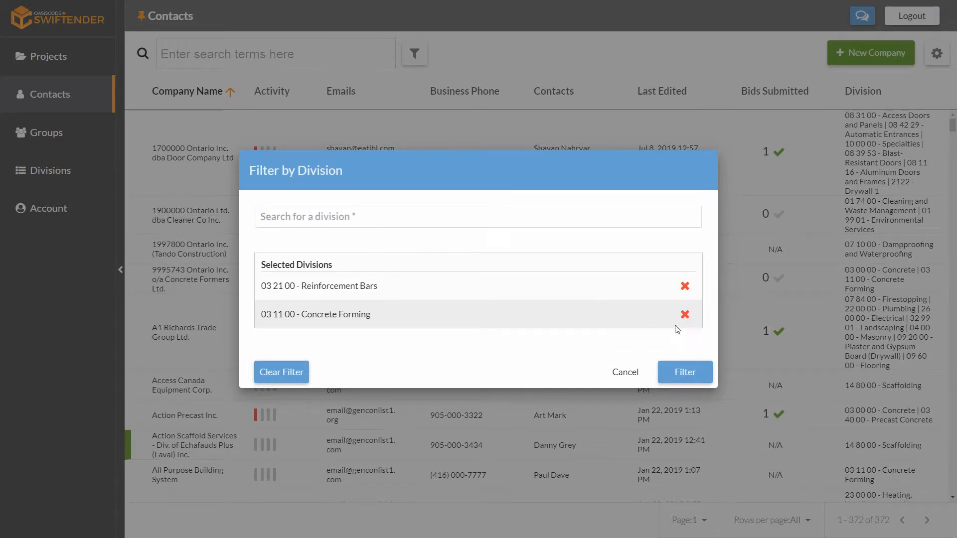
{"action": "left_click", "coordinate": [684, 372]}
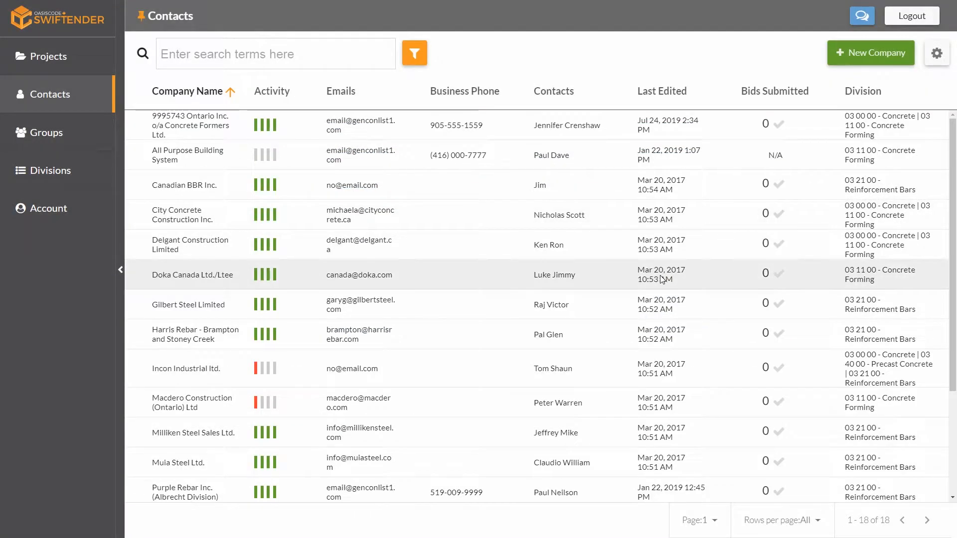
{"action": "mouse_move", "coordinate": [413, 53]}
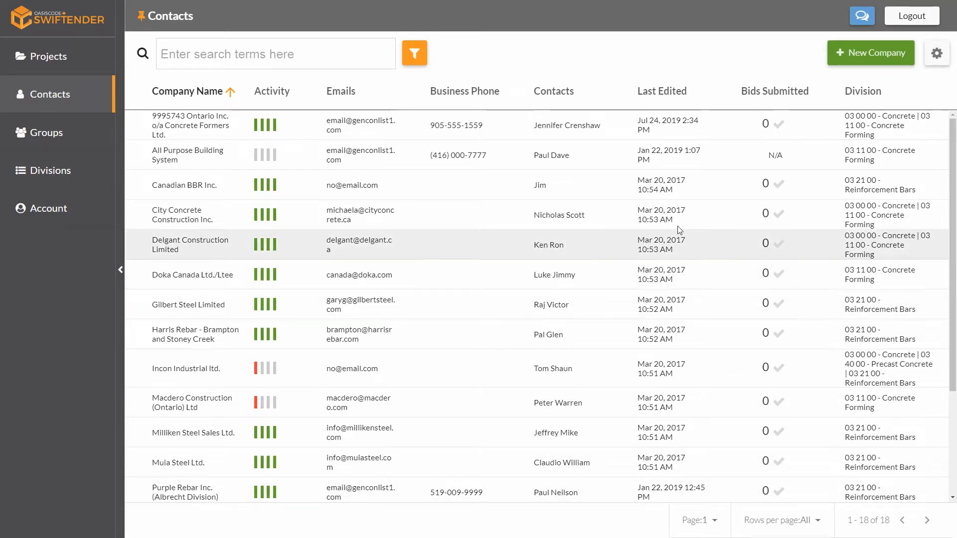
Step: Scroll the filtered companies, then remove the division filter
{"action": "scroll", "scroll_direction": "down", "scroll_amount": 3}
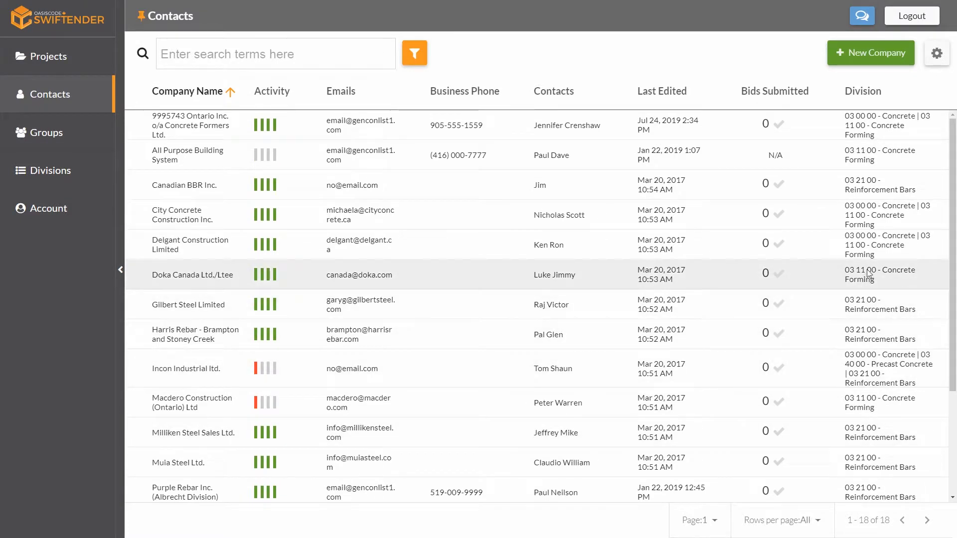
{"action": "mouse_move", "coordinate": [867, 267]}
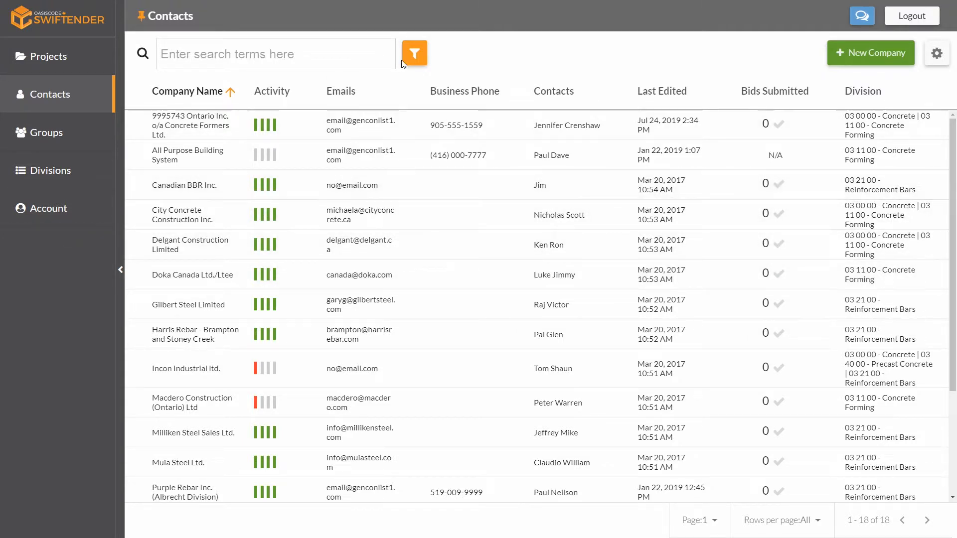
{"action": "left_click", "coordinate": [414, 53]}
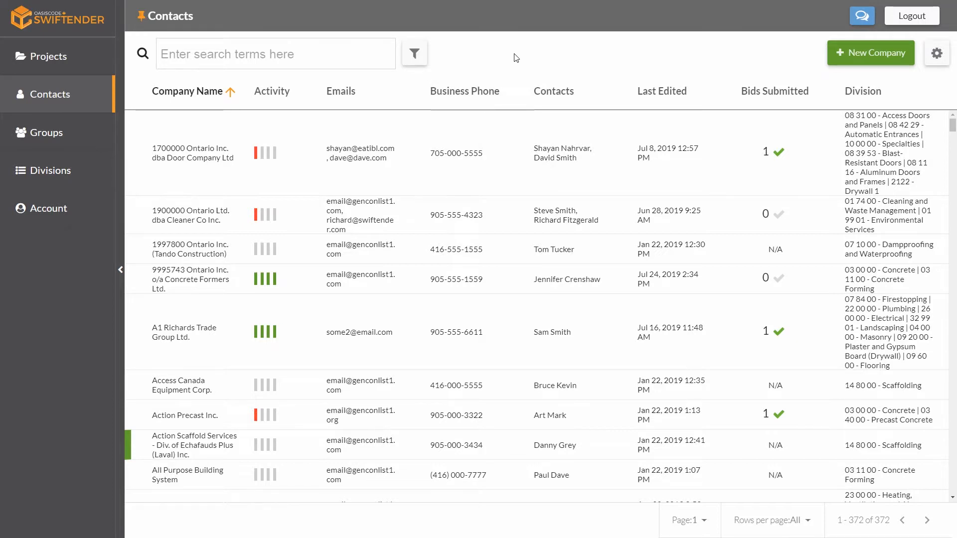
{"action": "mouse_move", "coordinate": [413, 56]}
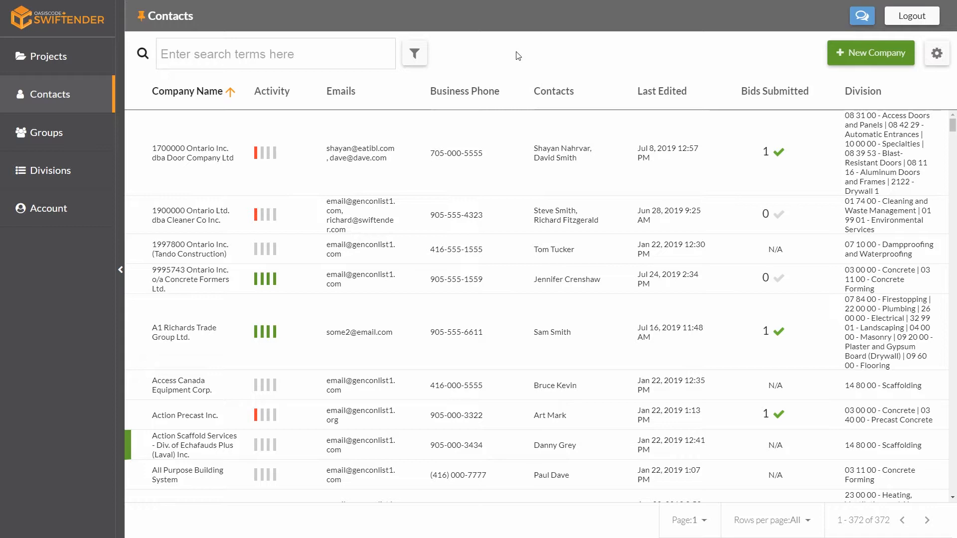
{"action": "mouse_move", "coordinate": [76, 80]}
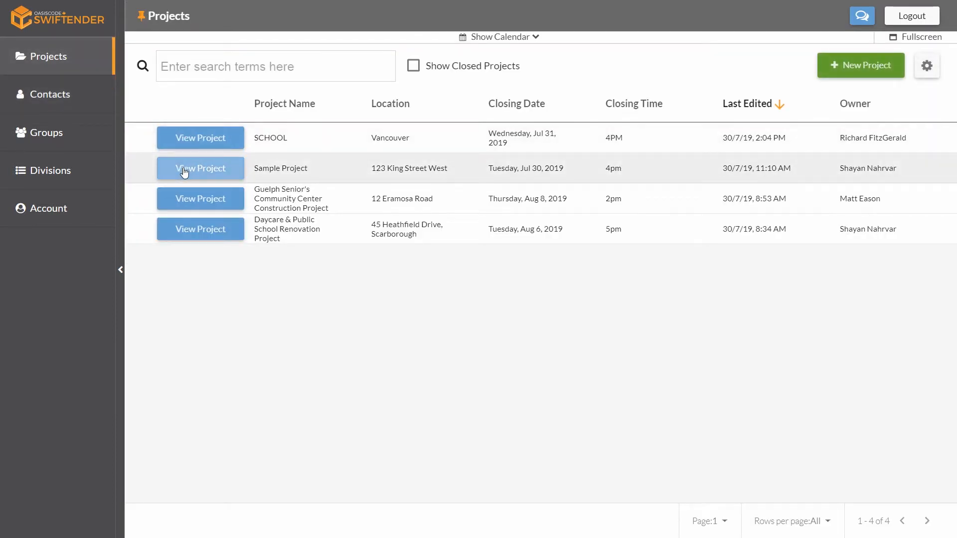
Step: Open Sample Project's details and scroll its invite list of 27 companies
{"action": "left_click", "coordinate": [200, 168]}
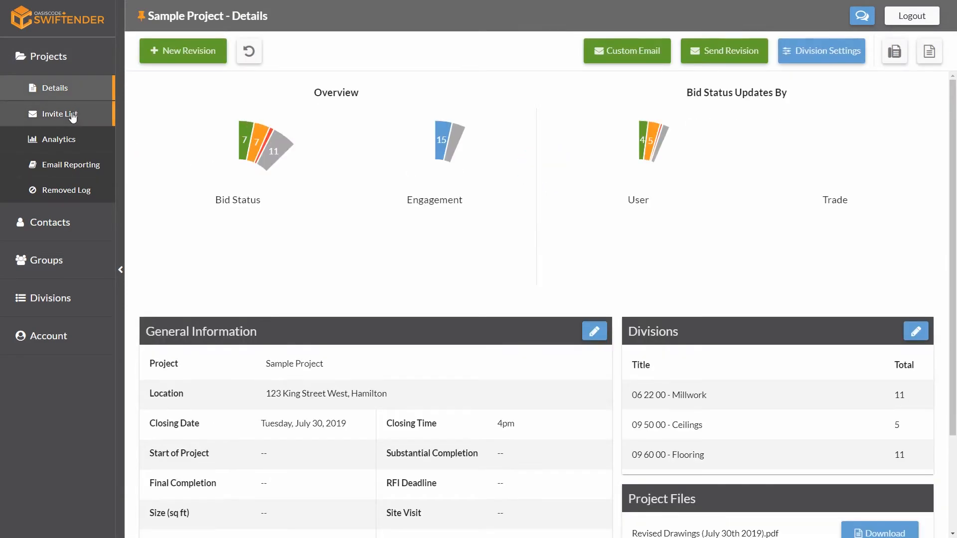
{"action": "left_click", "coordinate": [59, 113]}
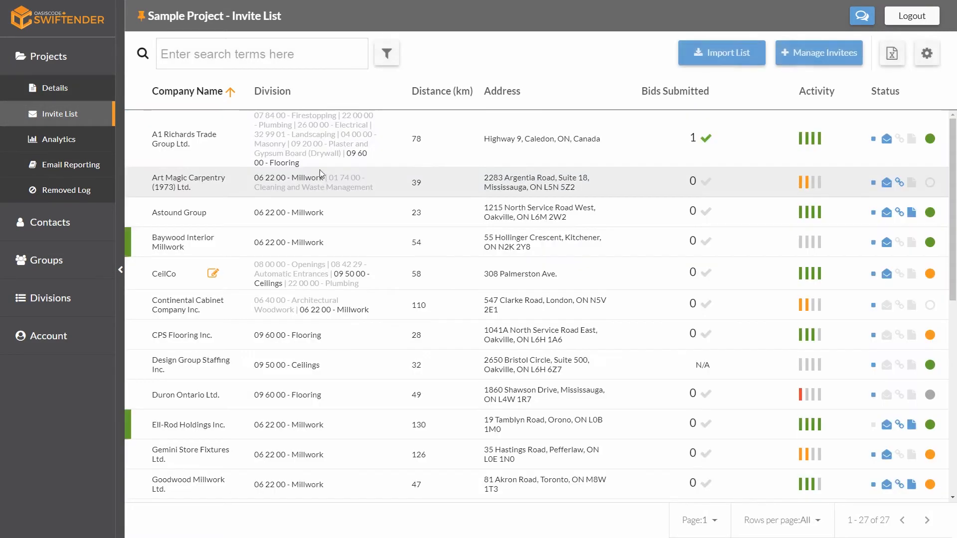
{"action": "scroll", "scroll_direction": "down", "scroll_amount": 3}
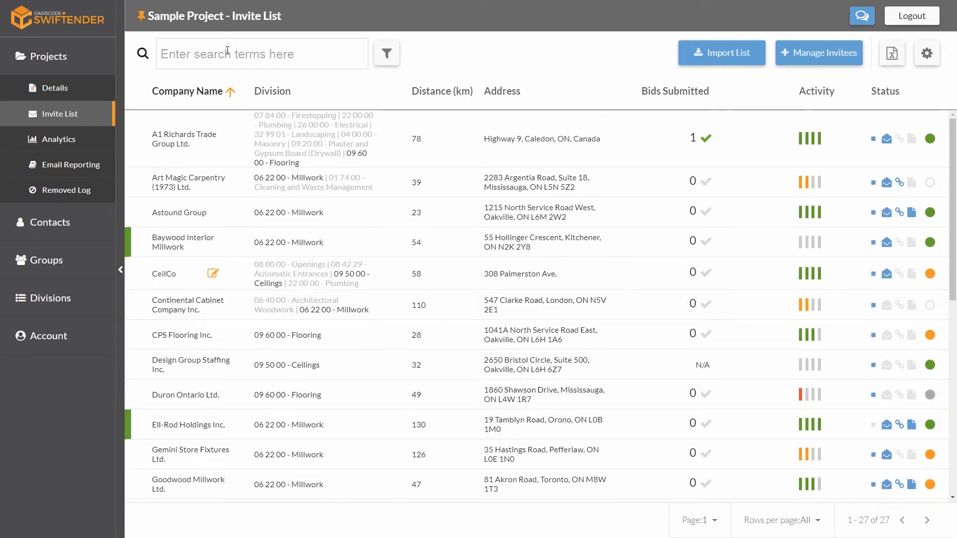
{"action": "mouse_move", "coordinate": [328, 59]}
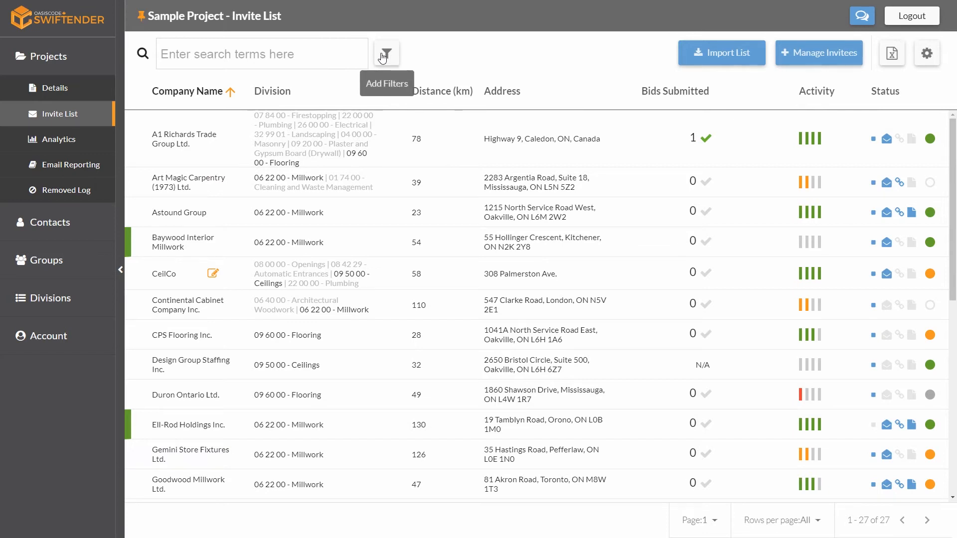
{"action": "mouse_move", "coordinate": [540, 52]}
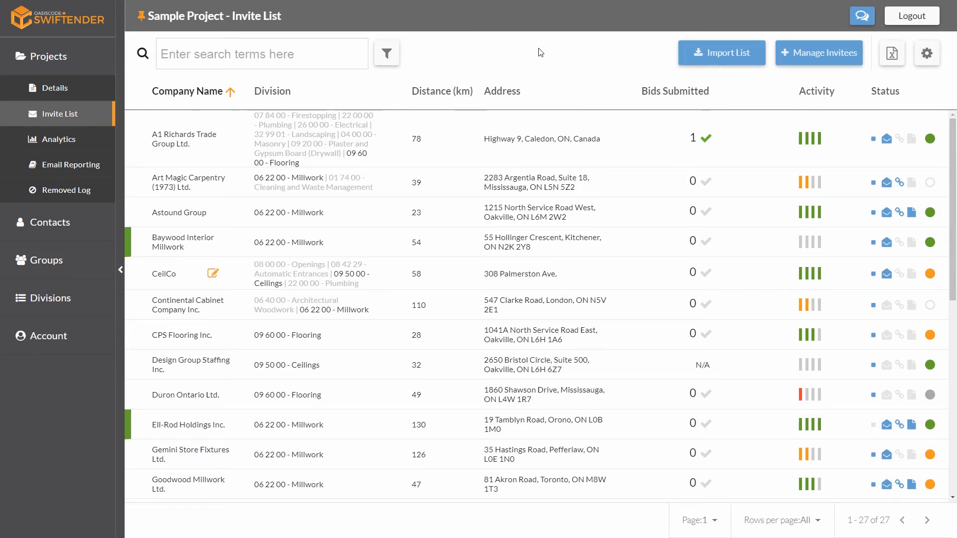